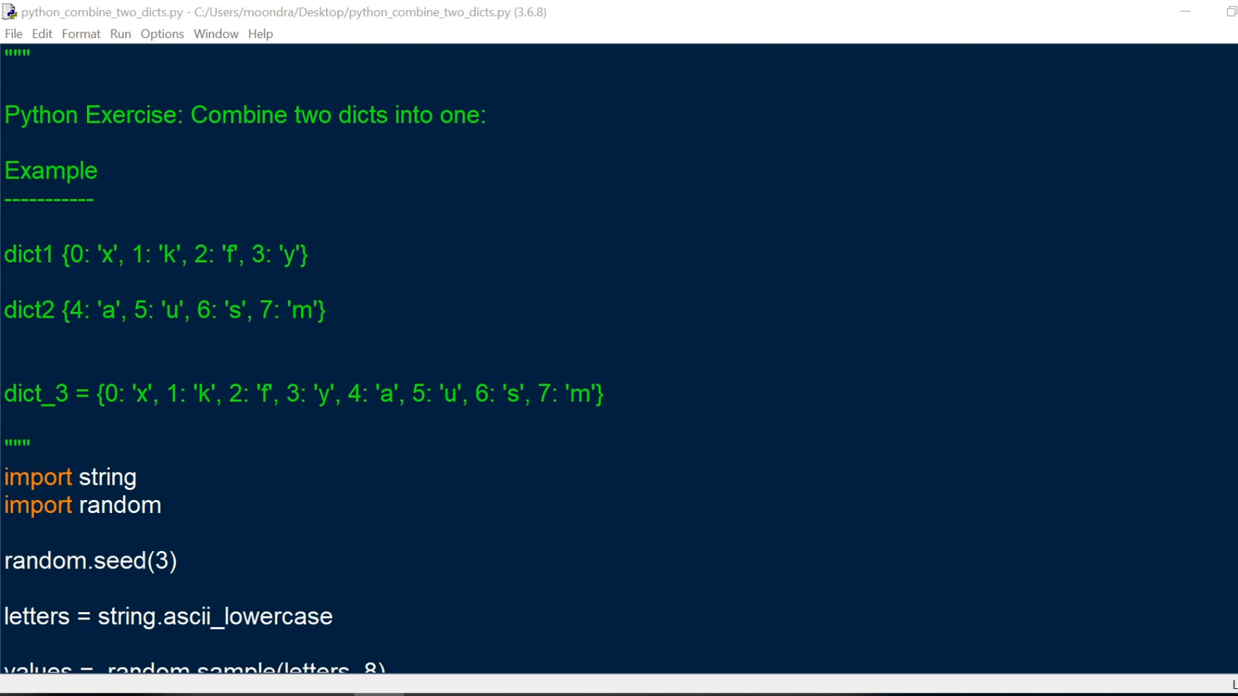
Edit the script to seed 2 with prints of dict1 and dict2, then confirm saving to run it.
scroll(down, 3)
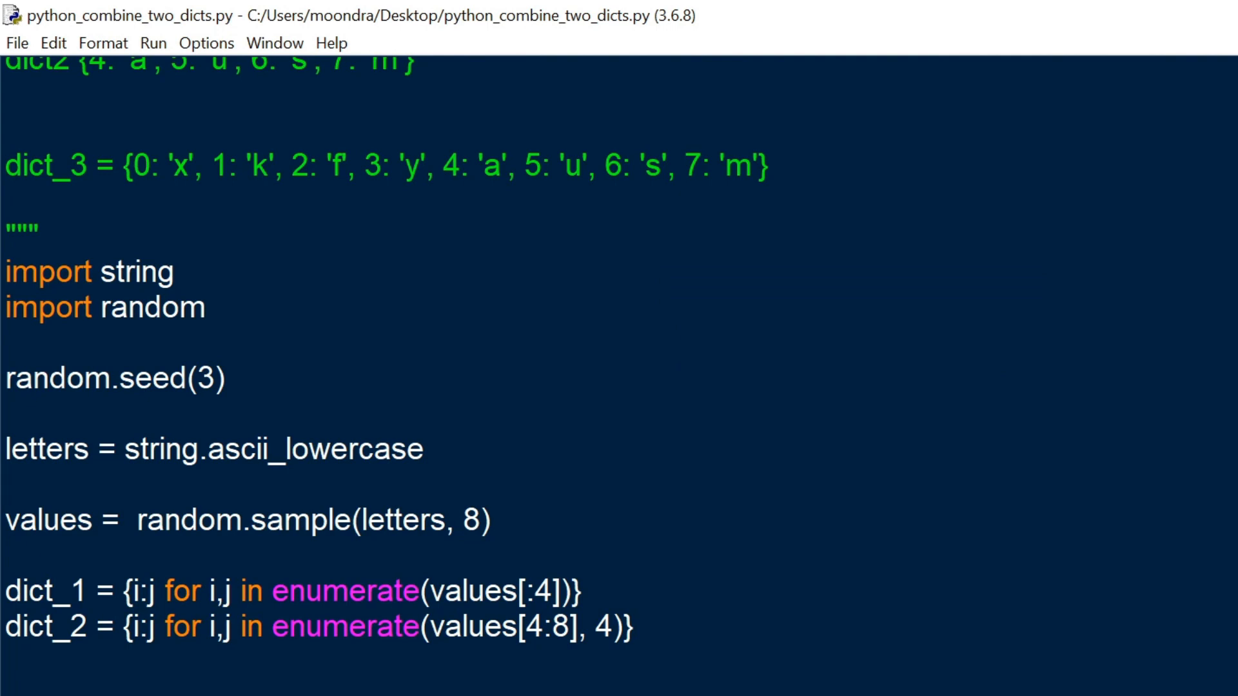
click(12, 486)
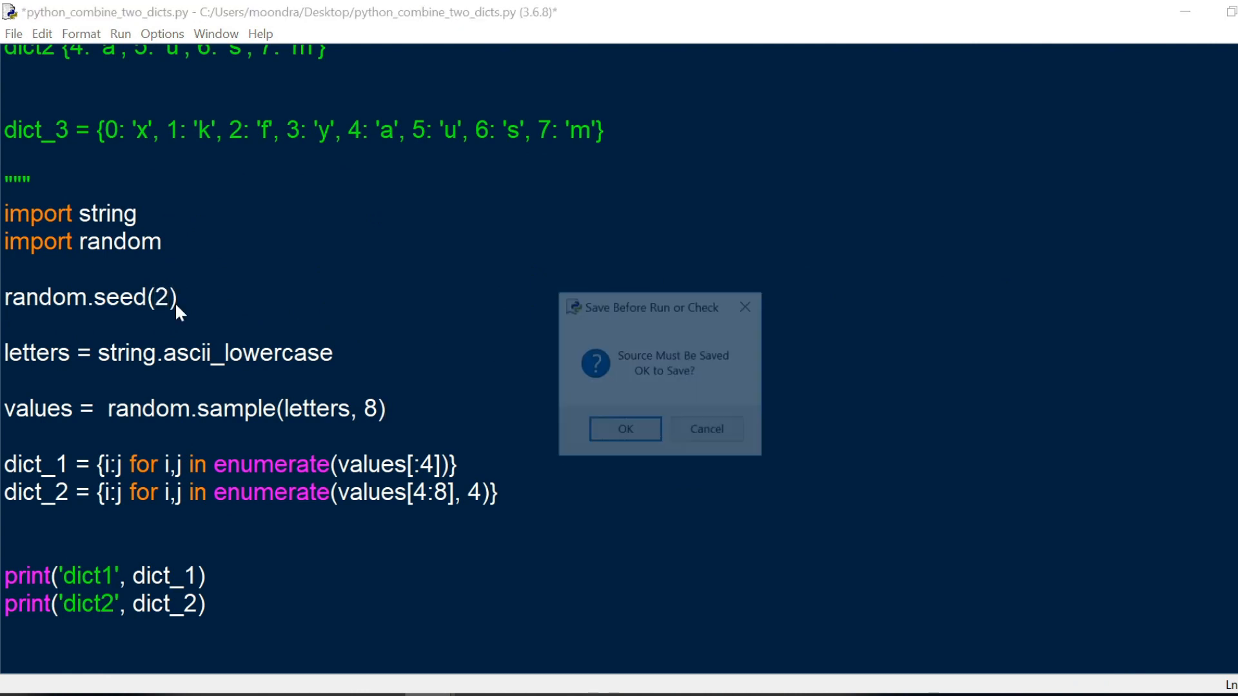
click(624, 428)
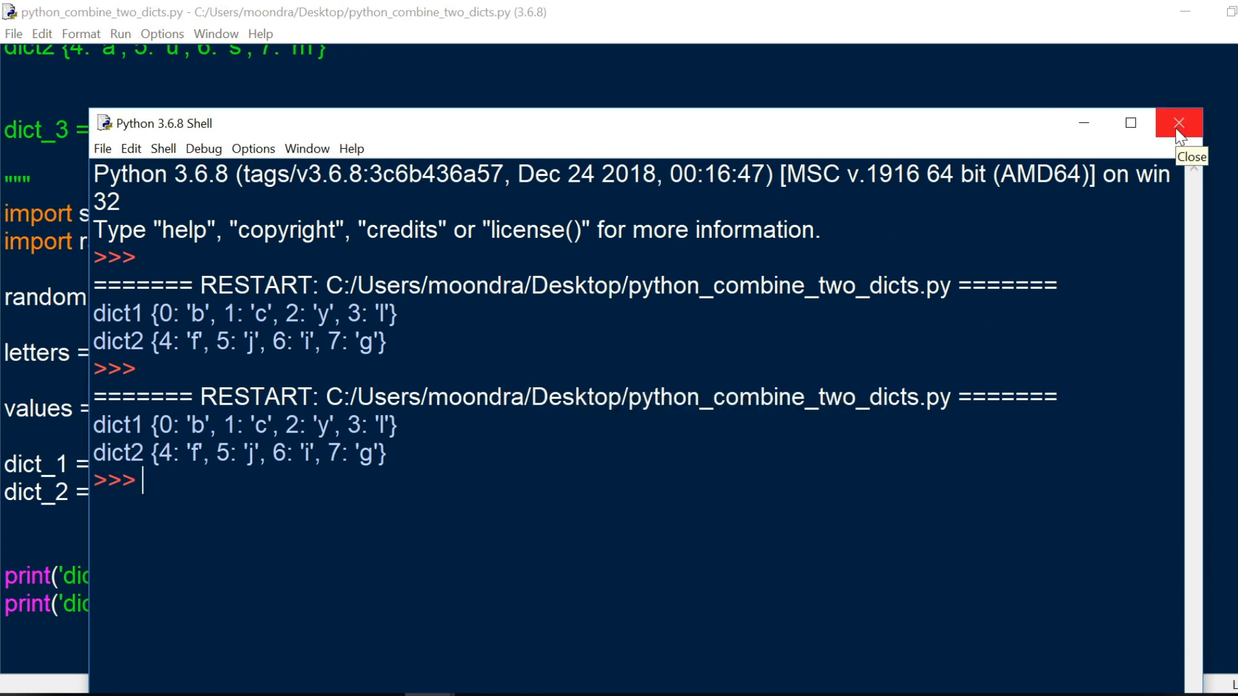
Close the shell showing both printed dicts and return to the script editor.
click(1177, 123)
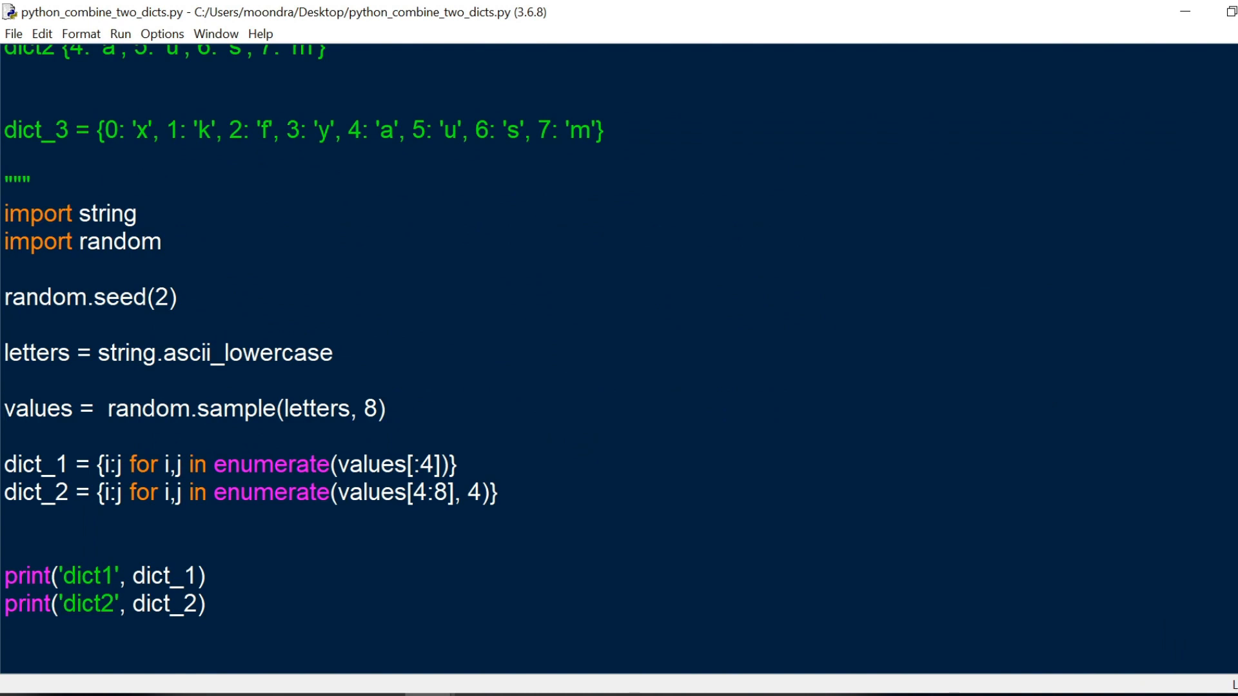
click(7, 409)
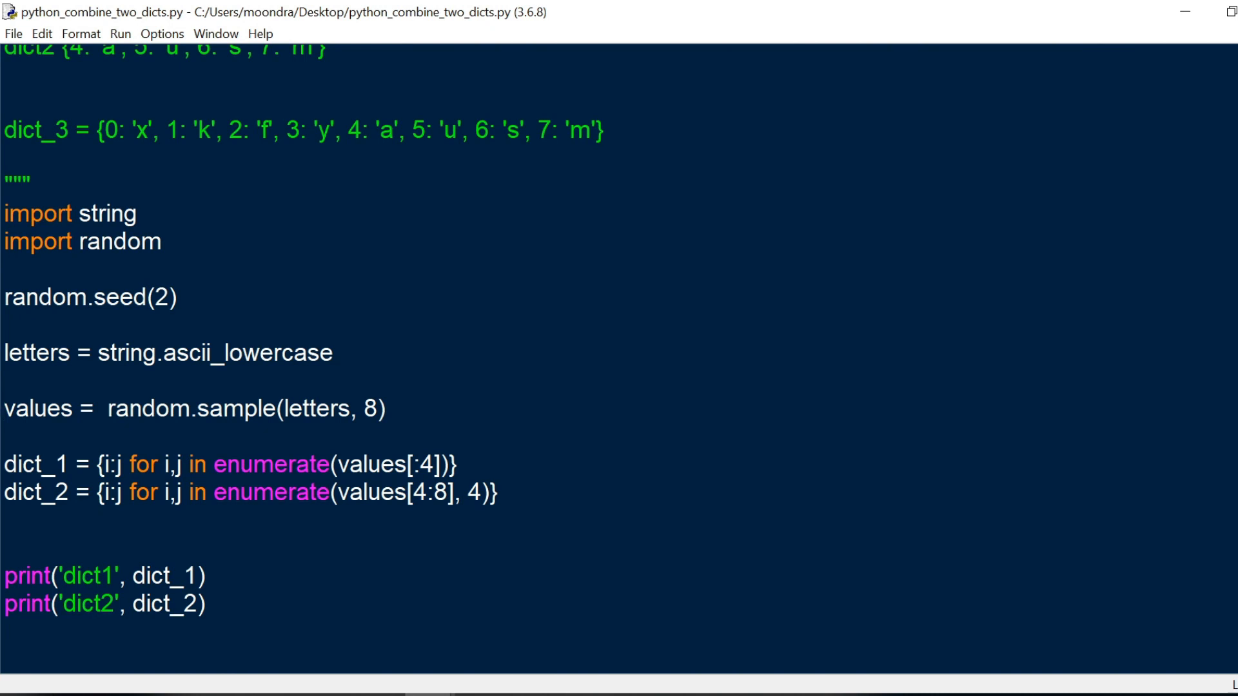
Append dict_3 = {**dict_1, **dict_2} and print(dict_3) below the existing prints.
click(7, 409)
text(dict_3 = {**dict_1, **dict_2})
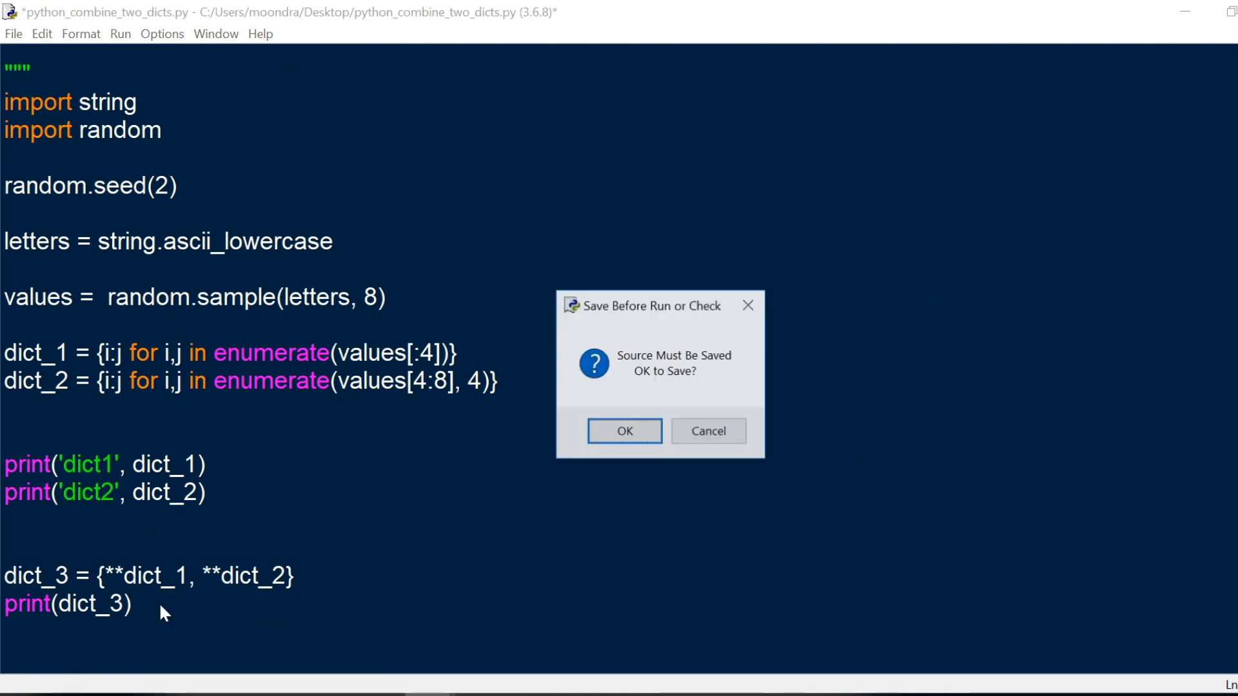
Confirm saving so the shell prints the merged dict with keys 0-7, then maximize the shell.
click(624, 430)
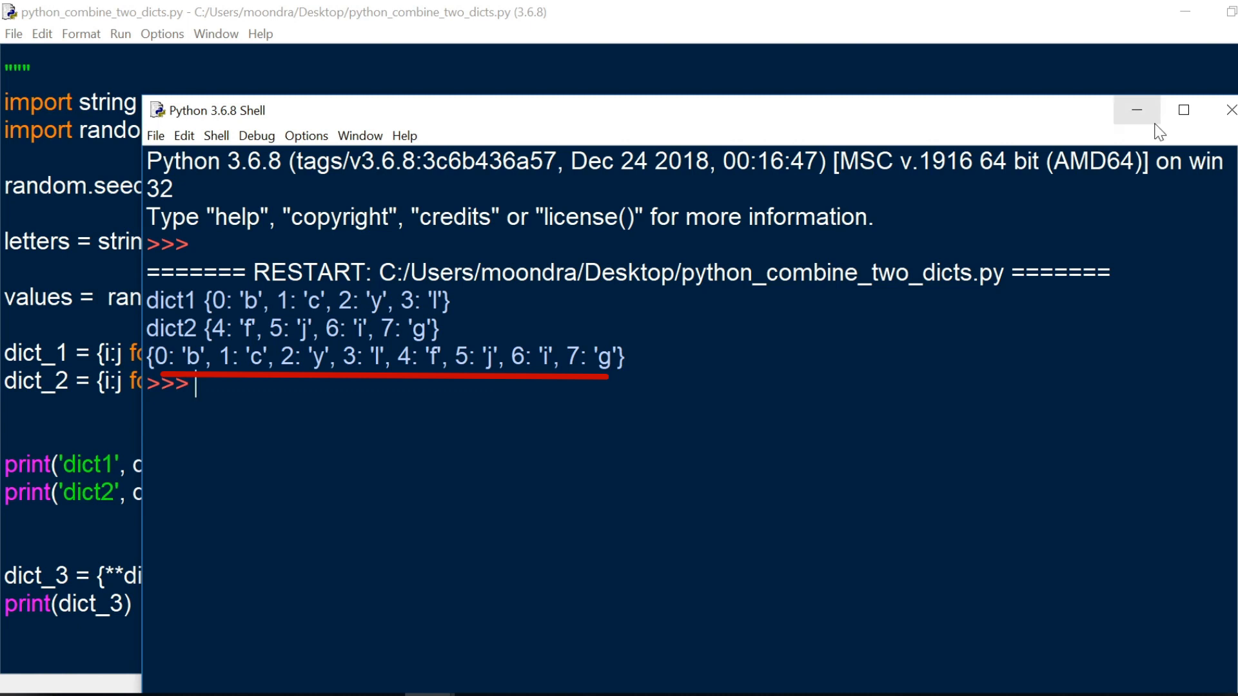
click(1183, 109)
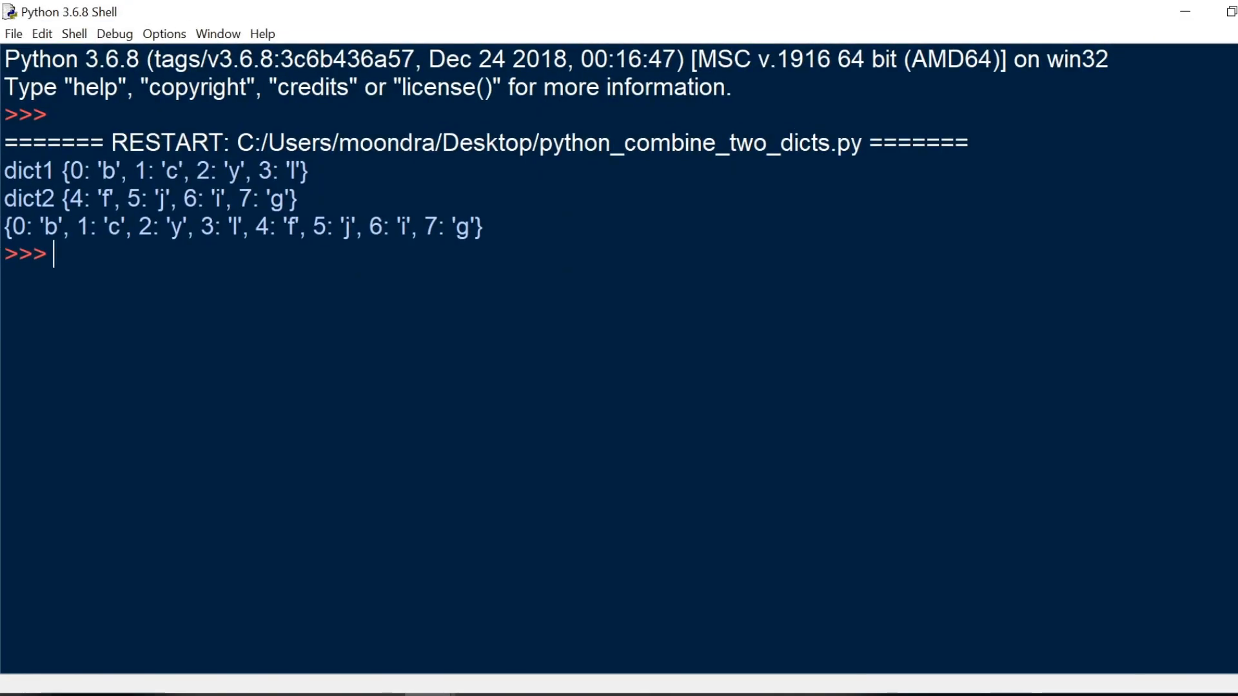